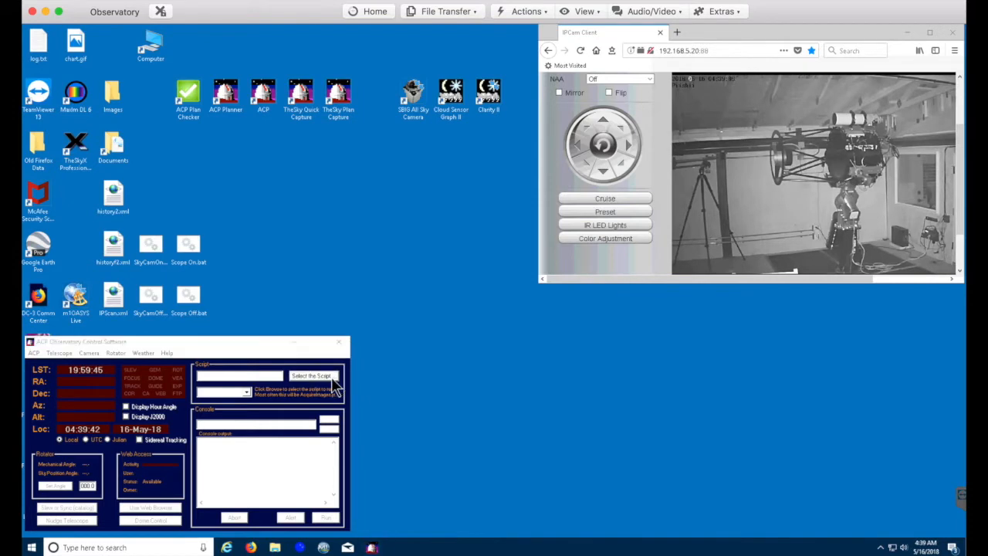
Step: Load StartupObs-TEST.js from the ShutUpDownObs folder as the script to run
{"action": "left_click", "coordinate": [312, 375]}
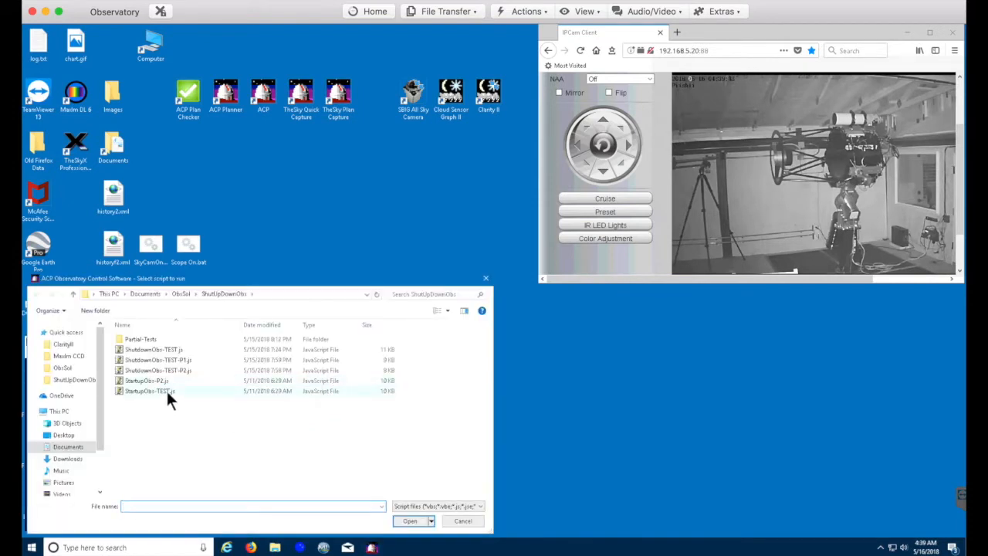
{"action": "mouse_move", "coordinate": [148, 402]}
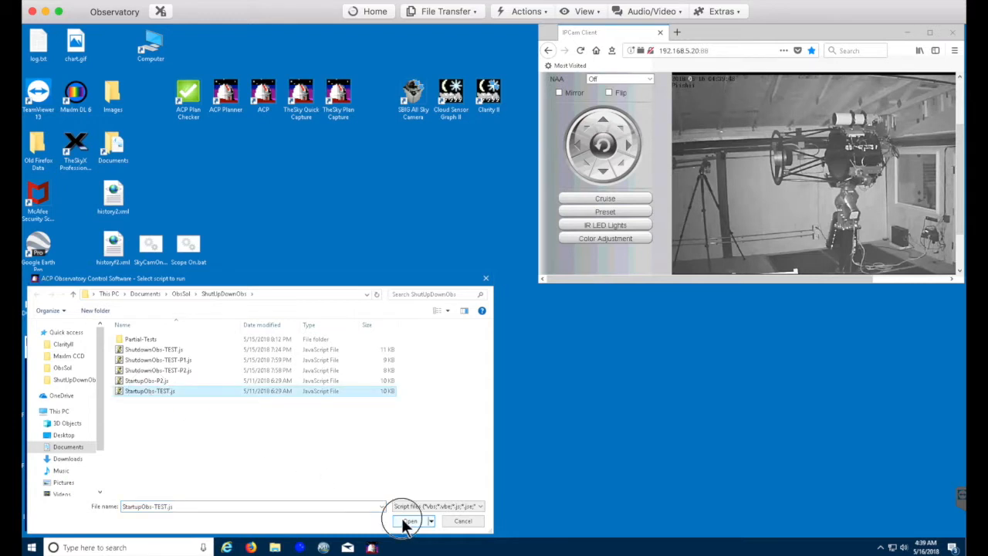
{"action": "left_click", "coordinate": [409, 521]}
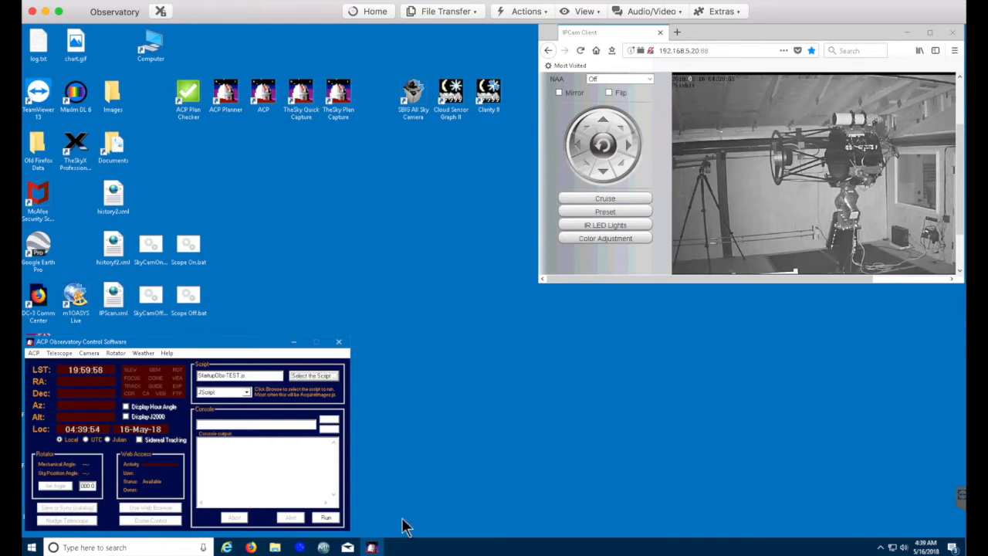
{"action": "mouse_move", "coordinate": [389, 528]}
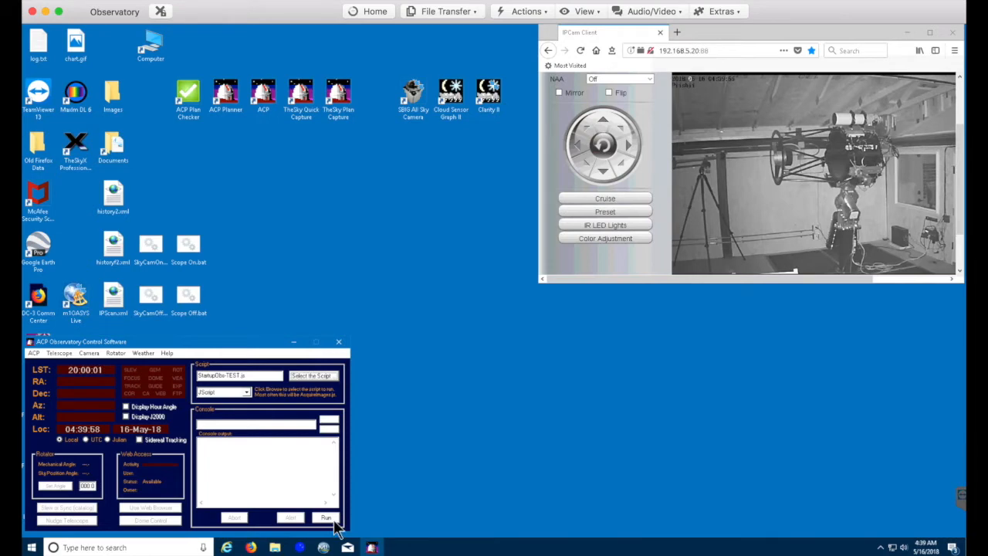
Step: Run the startup script so it checks weather and launches the Clarity II cloud sensor
{"action": "left_click", "coordinate": [330, 517]}
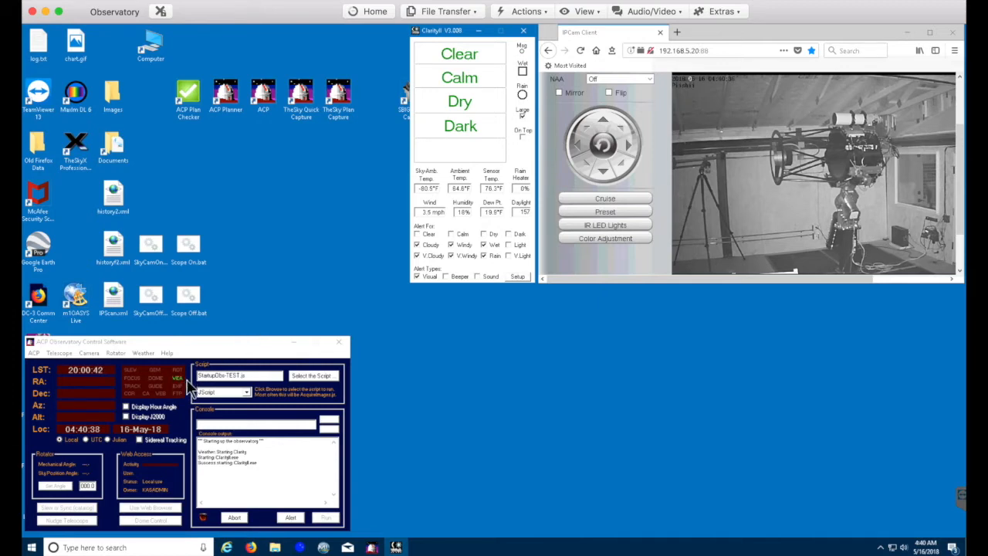
{"action": "mouse_move", "coordinate": [278, 323]}
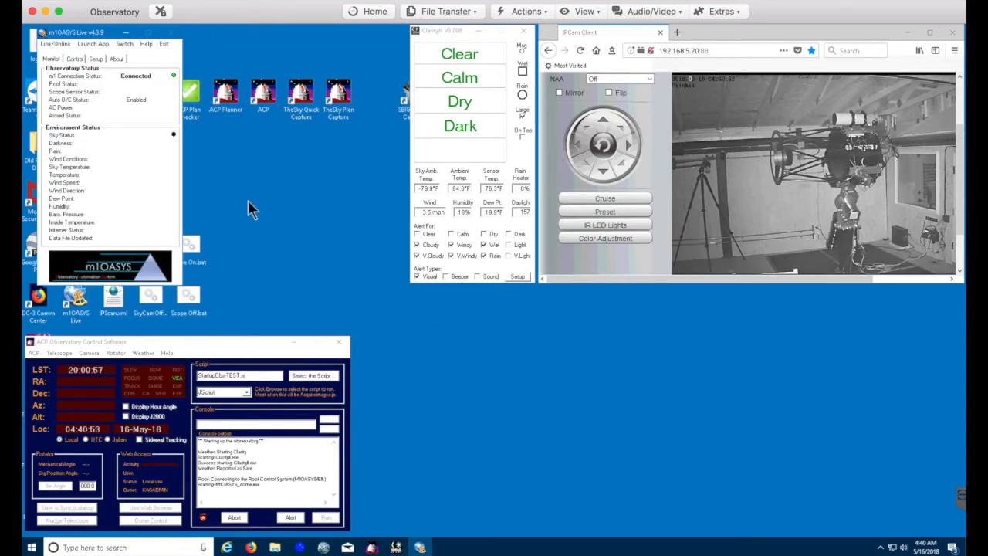
{"action": "mouse_move", "coordinate": [161, 102]}
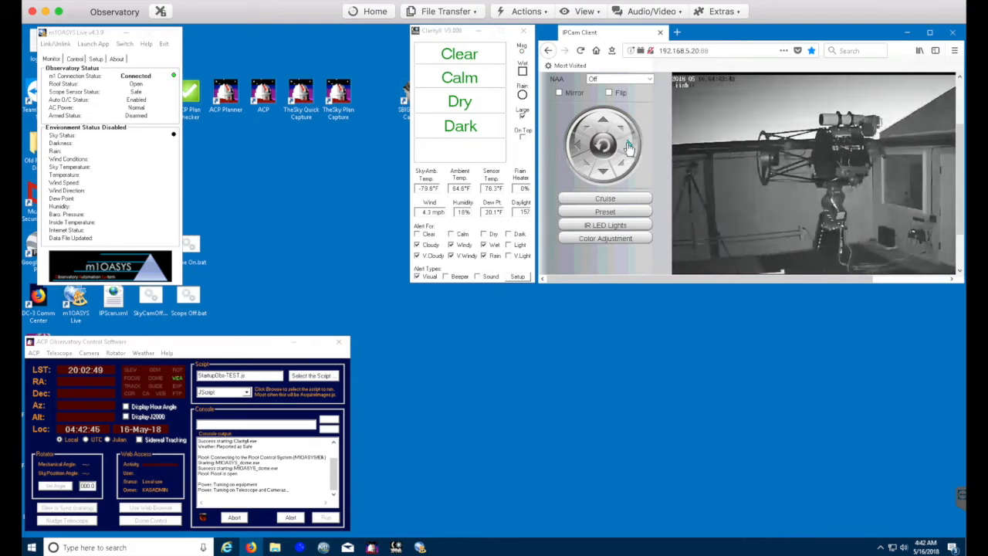
{"action": "mouse_move", "coordinate": [549, 343]}
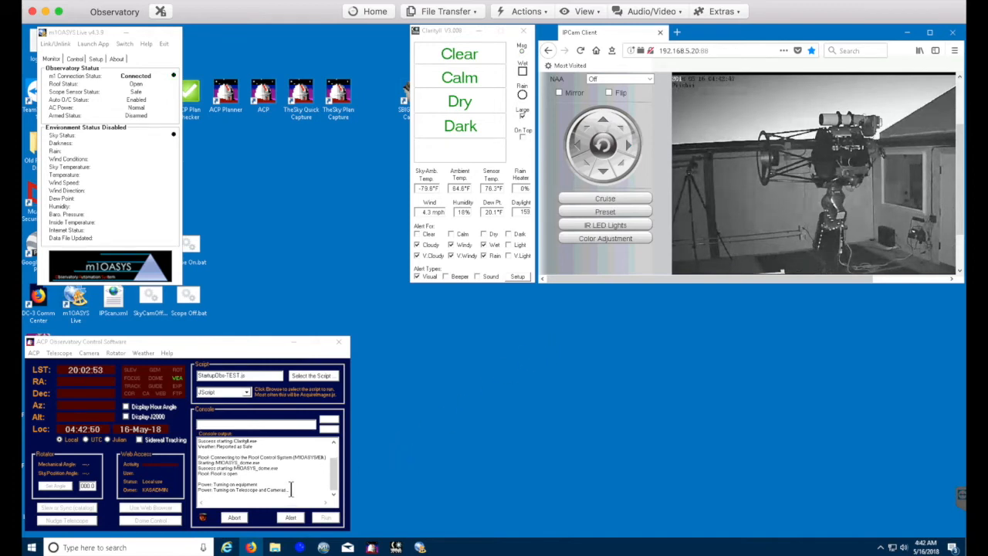
{"action": "mouse_move", "coordinate": [367, 500]}
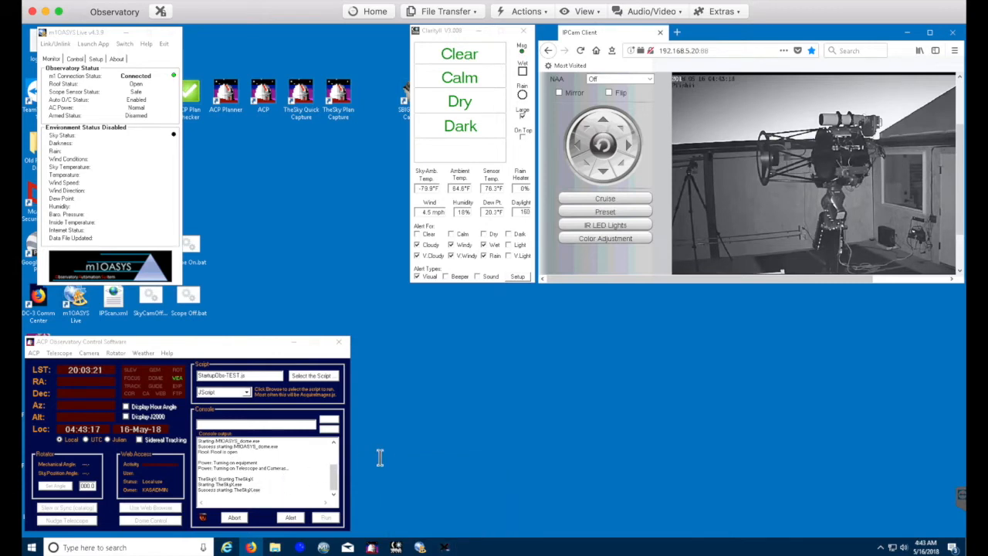
{"action": "mouse_move", "coordinate": [384, 466]}
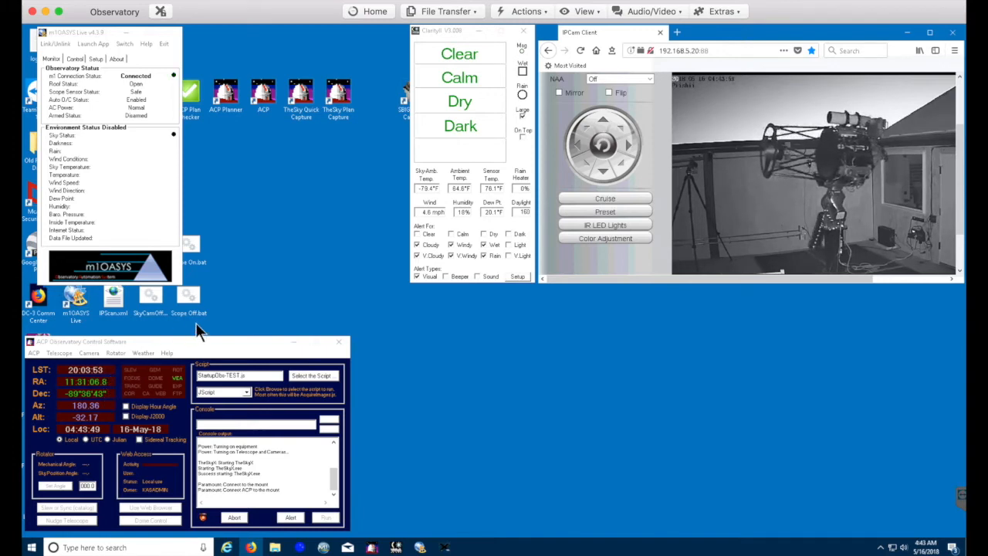
{"action": "mouse_move", "coordinate": [373, 398]}
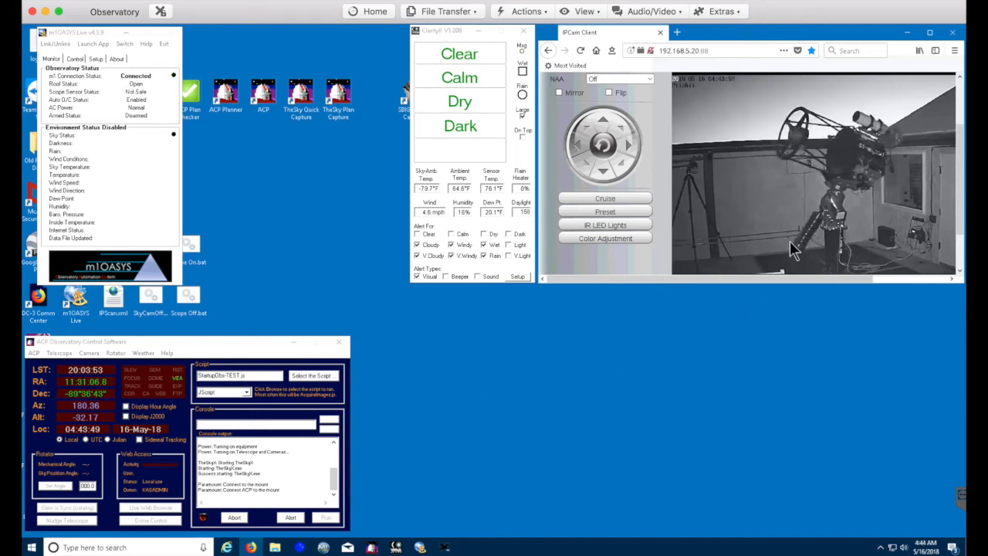
{"action": "mouse_move", "coordinate": [544, 367]}
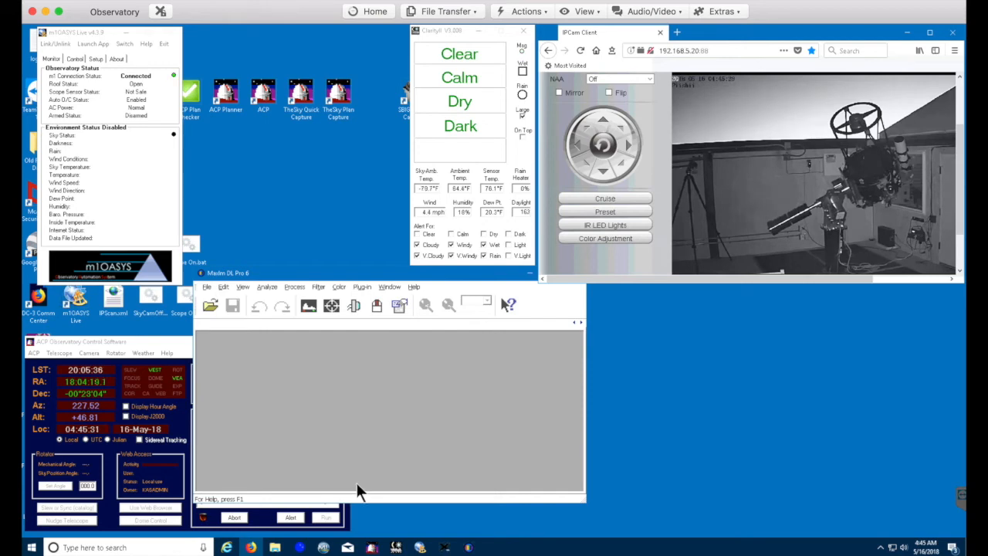
{"action": "mouse_move", "coordinate": [352, 307]}
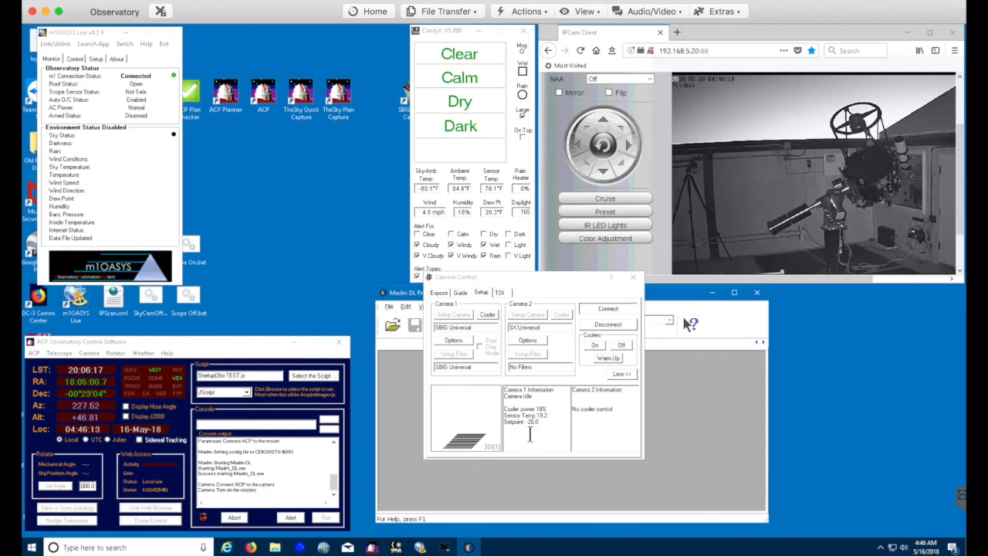
{"action": "mouse_move", "coordinate": [368, 440]}
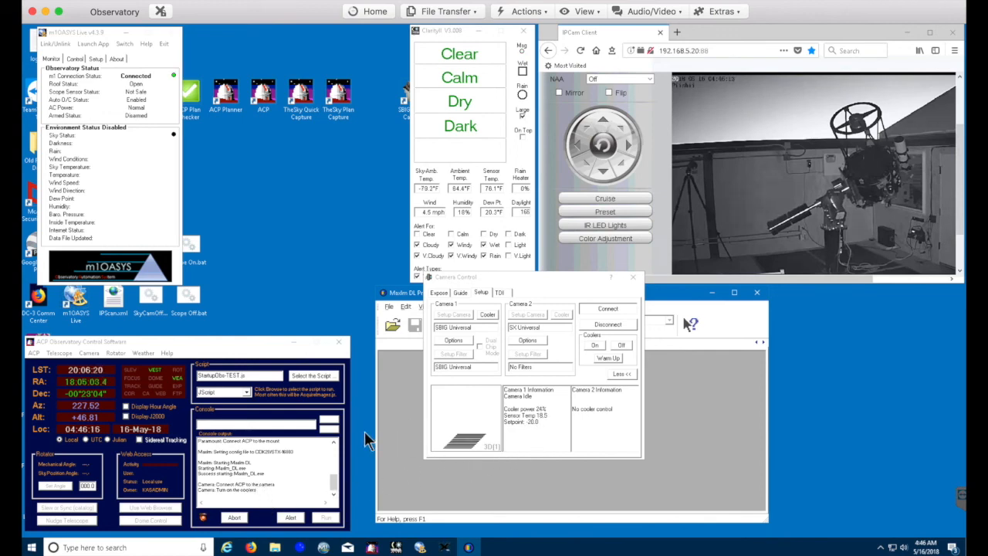